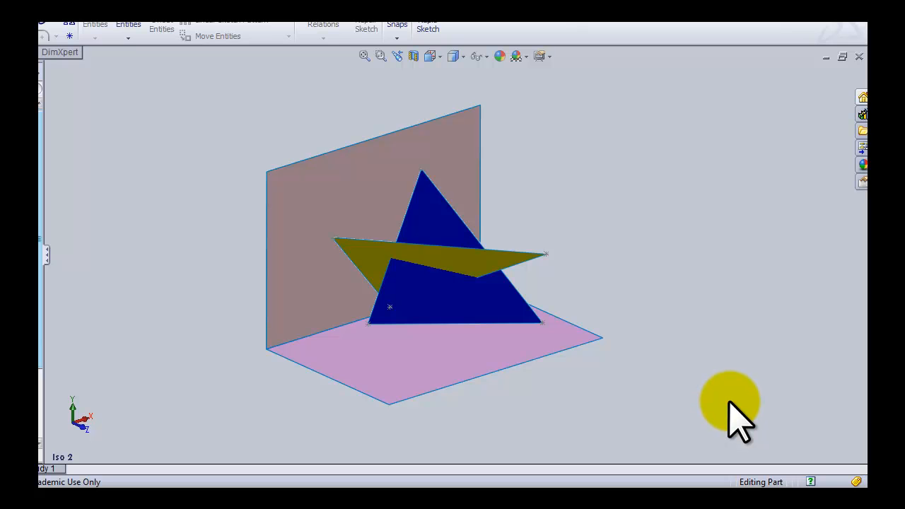
{"action": "mouse_move", "coordinate": [735, 424]}
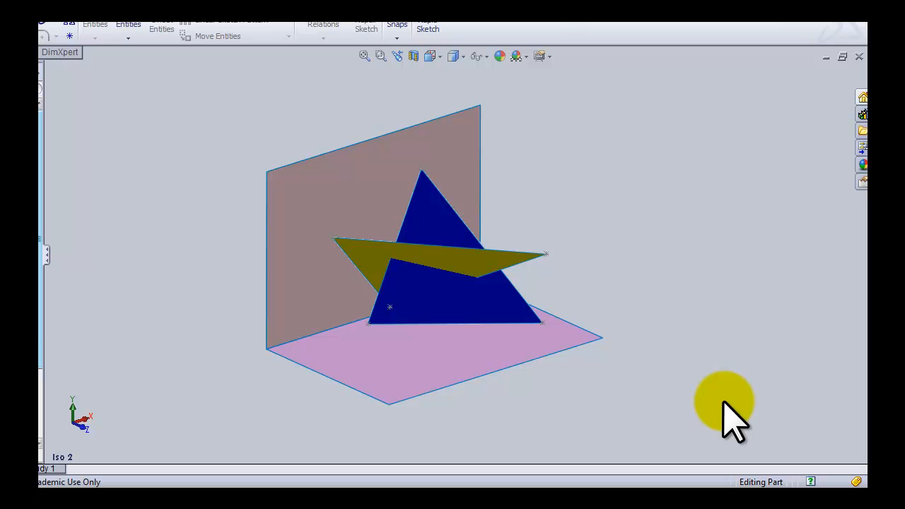
{"action": "mouse_move", "coordinate": [125, 325]}
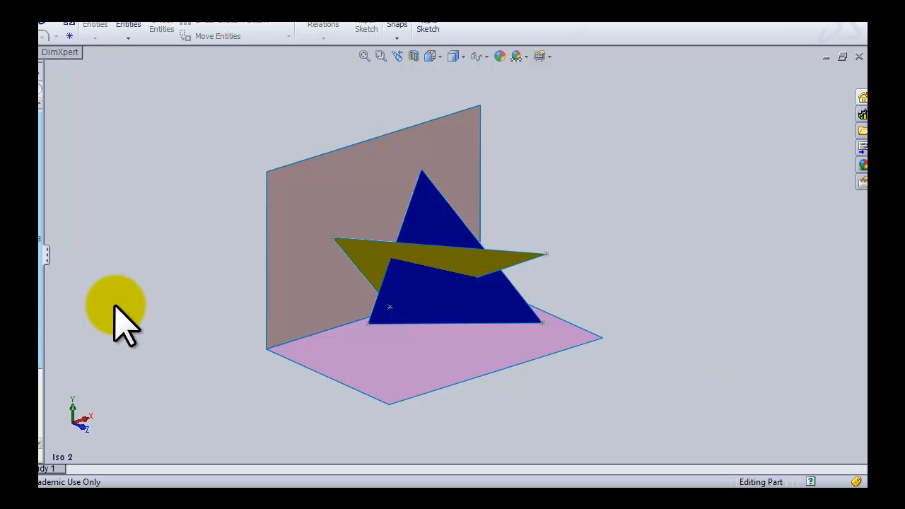
{"action": "mouse_move", "coordinate": [68, 265]}
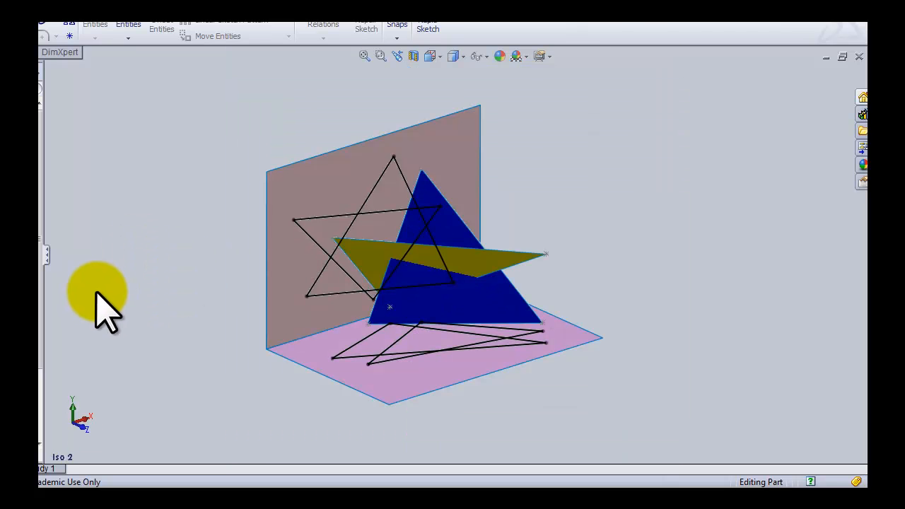
{"action": "mouse_move", "coordinate": [96, 311]}
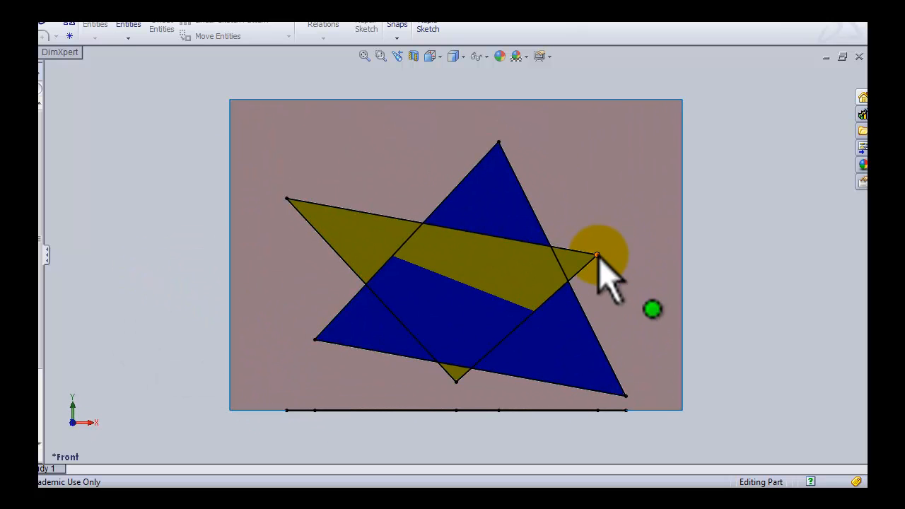
{"action": "mouse_move", "coordinate": [59, 281]}
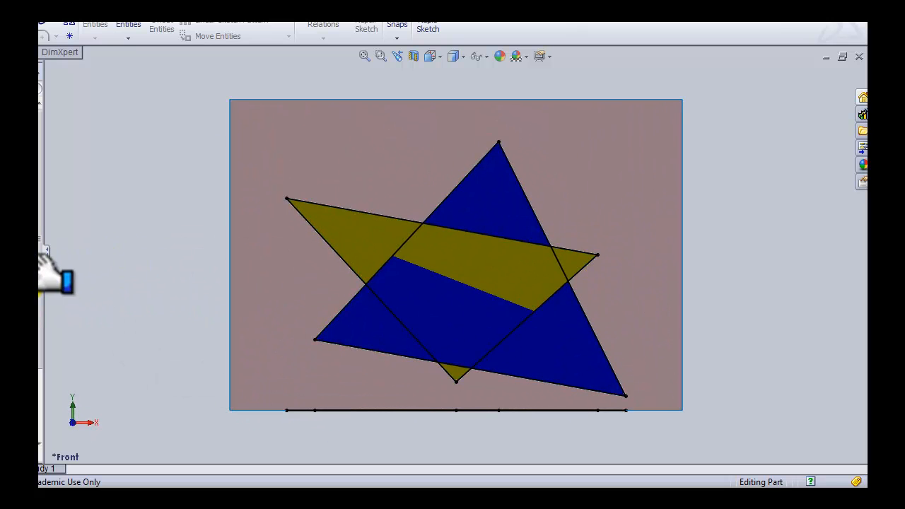
Start the horizontal red cutting line across the triangles in the front elevation
{"action": "left_click", "coordinate": [466, 256]}
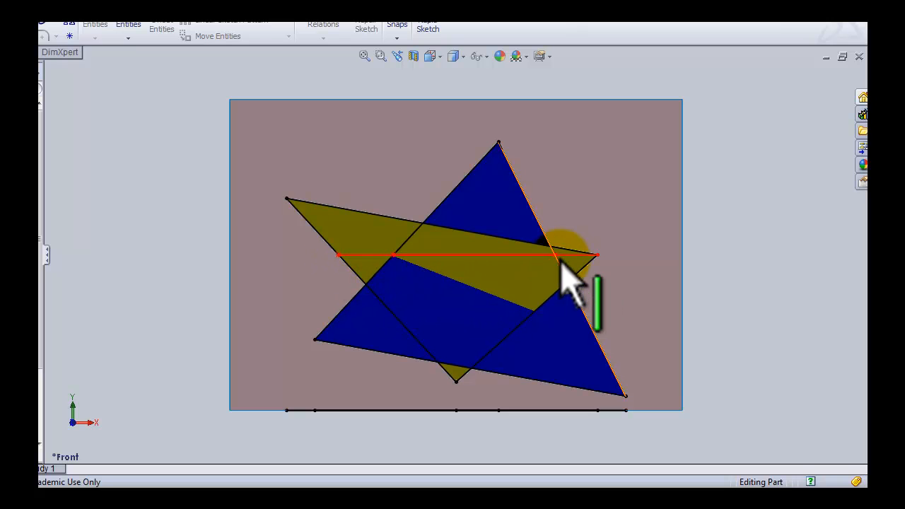
{"action": "mouse_move", "coordinate": [106, 318]}
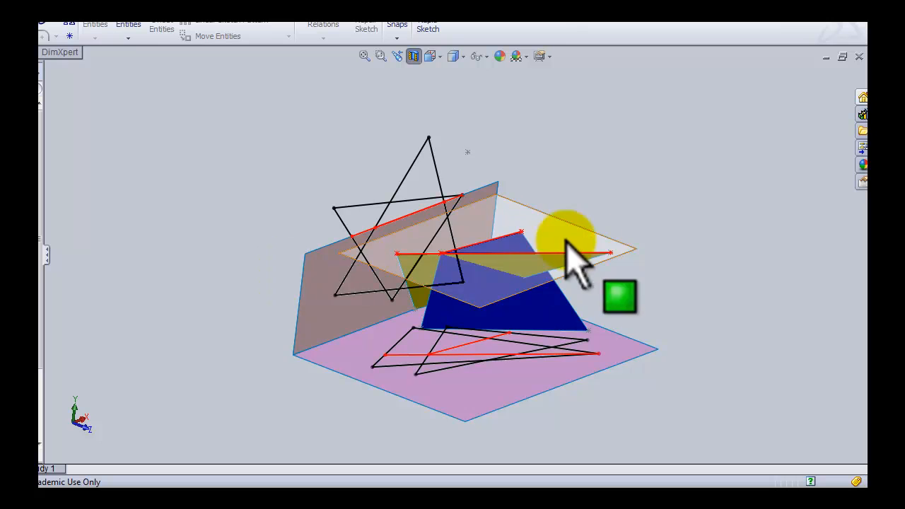
Zoom in on the vertex where the red cutting-plane lines meet in 3D
{"action": "left_click_drag", "start_coordinate": [572, 254], "coordinate": [268, 226]}
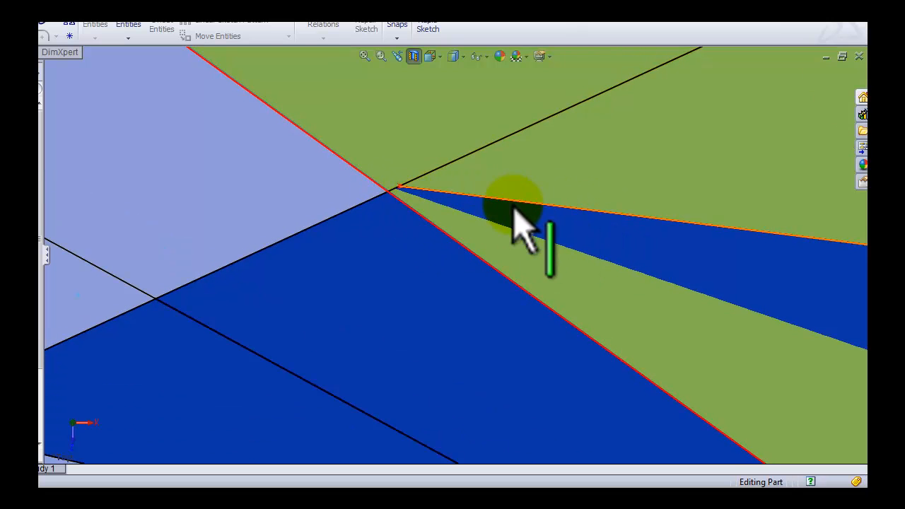
{"action": "mouse_move", "coordinate": [424, 212]}
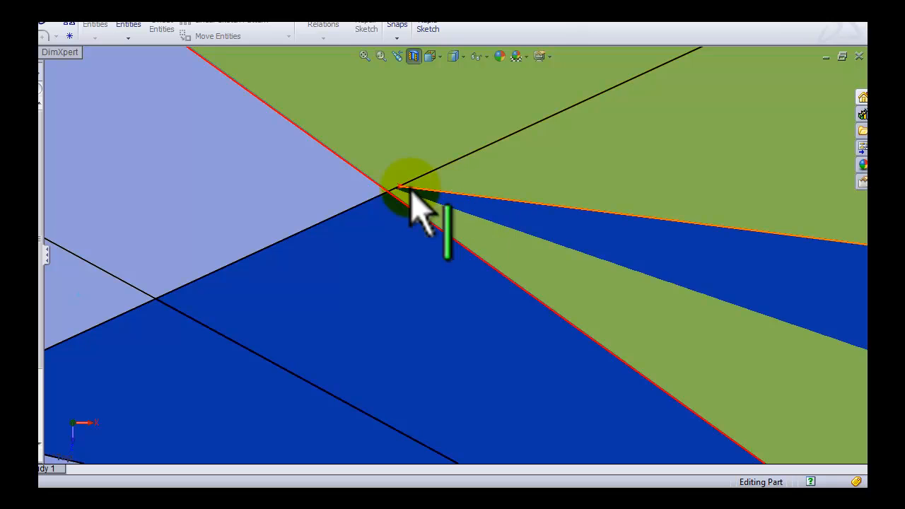
{"action": "left_click_drag", "start_coordinate": [417, 198], "coordinate": [396, 212]}
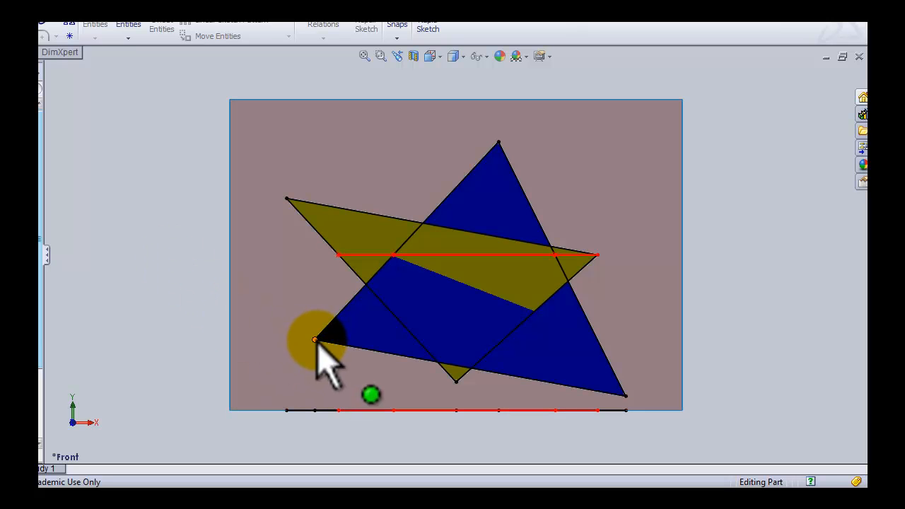
Mark the cutting plane's red trace along the ground line in front elevation
{"action": "left_click_drag", "start_coordinate": [313, 343], "coordinate": [452, 354]}
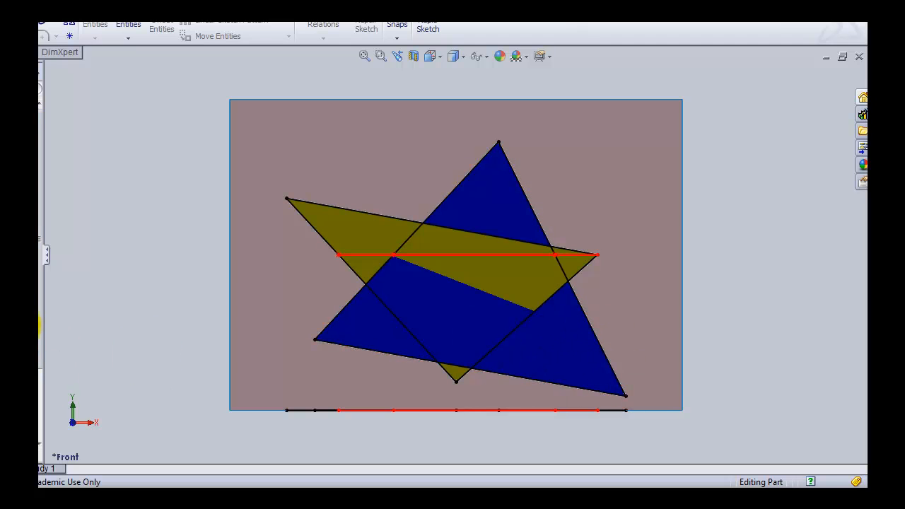
{"action": "mouse_move", "coordinate": [59, 365]}
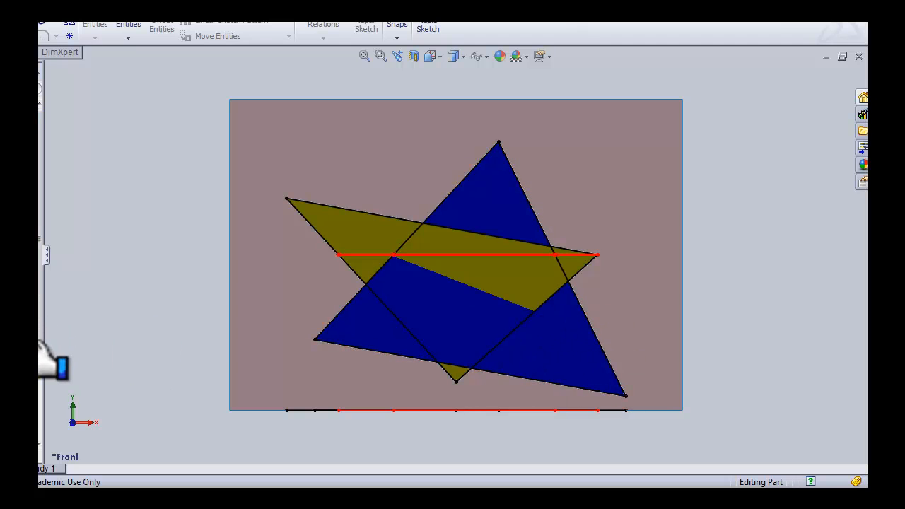
{"action": "left_click", "coordinate": [455, 339]}
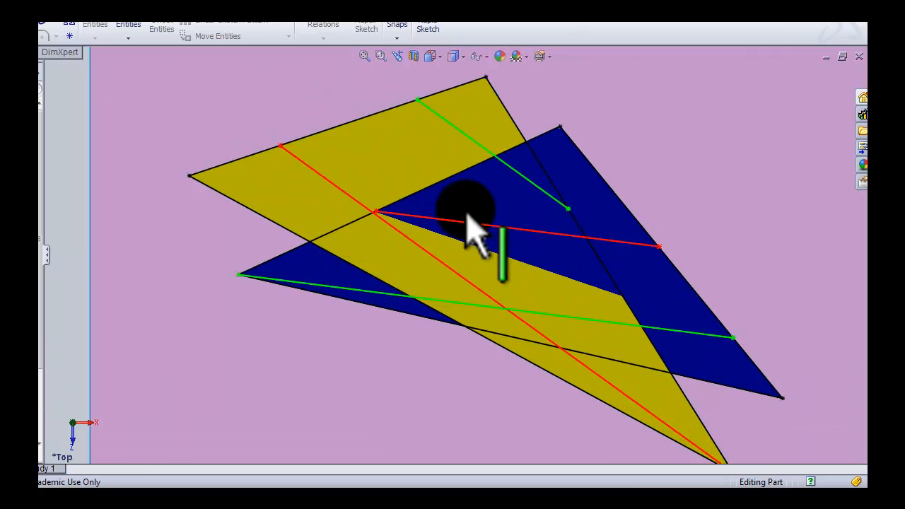
{"action": "mouse_move", "coordinate": [388, 311]}
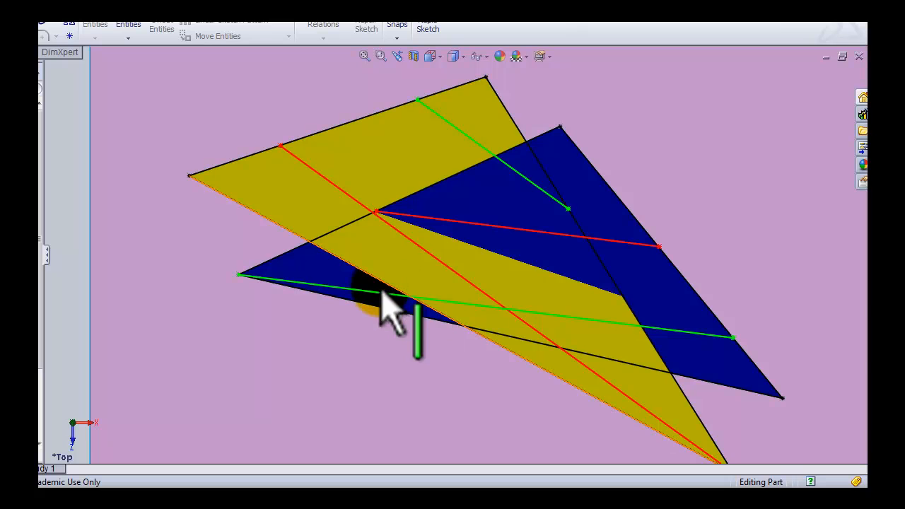
{"action": "mouse_move", "coordinate": [467, 141]}
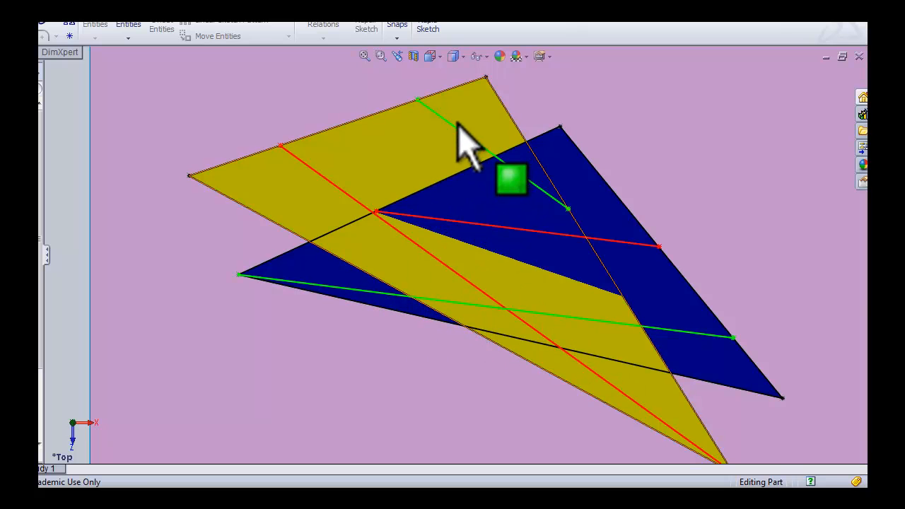
Sketch the line of intersection joining the green cutting-line crossings in plan
{"action": "left_click_drag", "start_coordinate": [511, 181], "coordinate": [757, 381]}
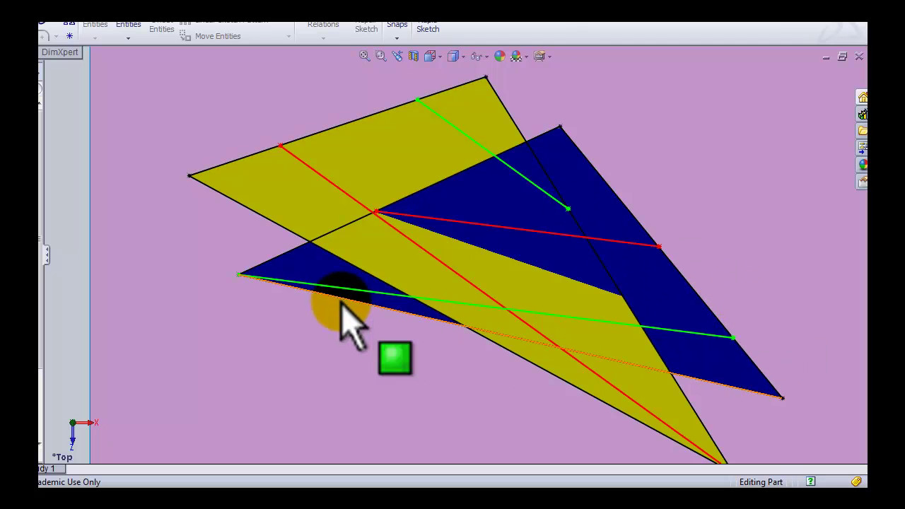
{"action": "mouse_move", "coordinate": [156, 332]}
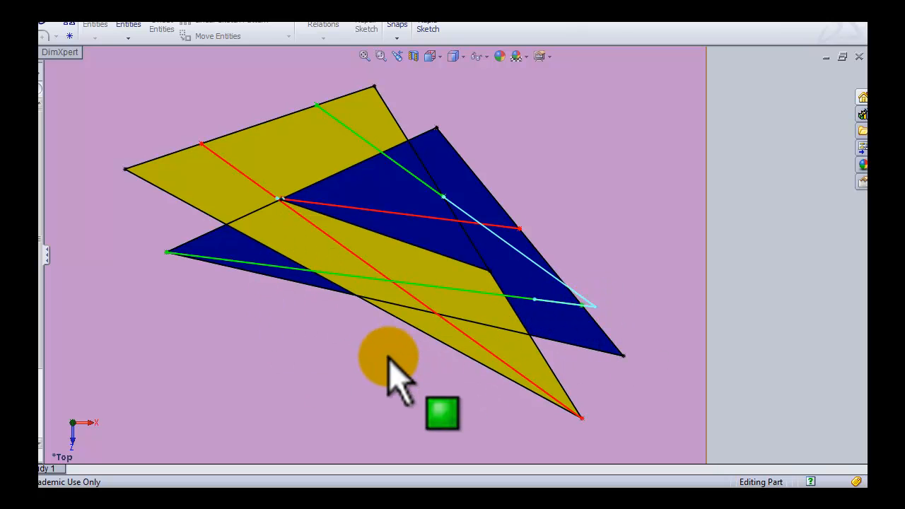
{"action": "mouse_move", "coordinate": [381, 346]}
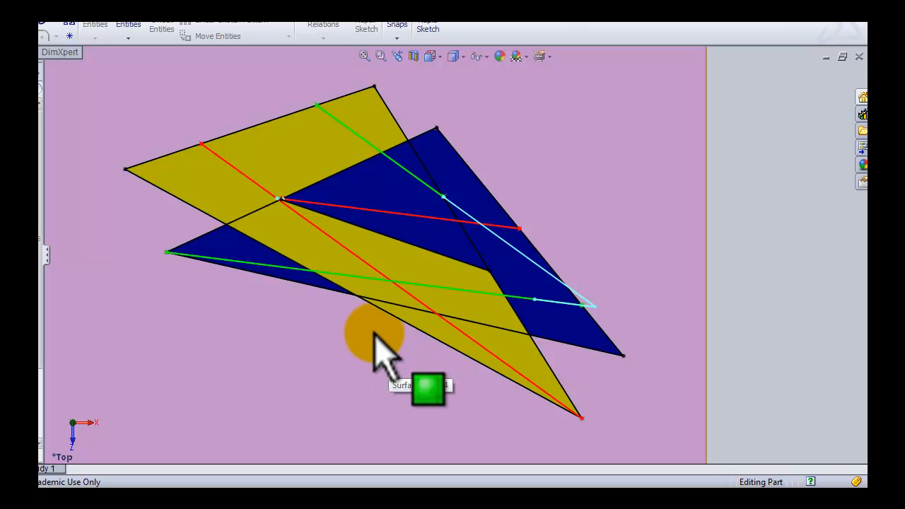
{"action": "mouse_move", "coordinate": [384, 346]}
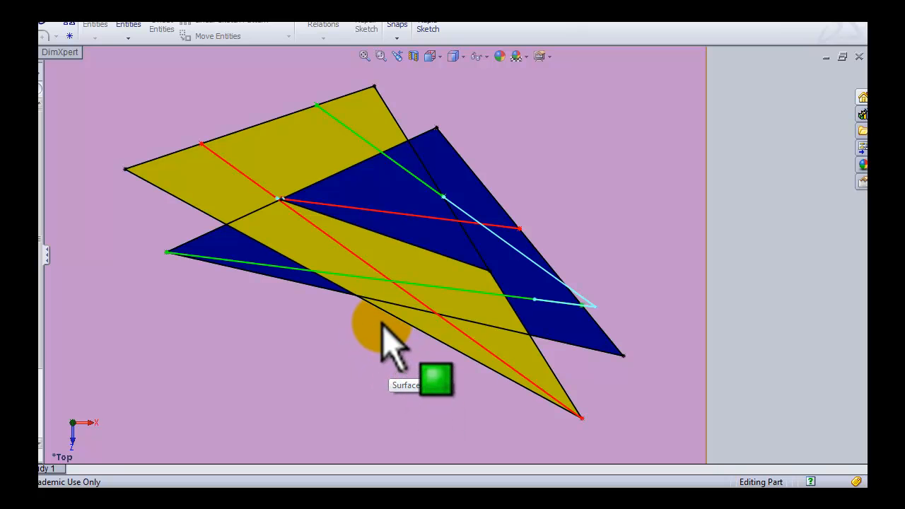
{"action": "mouse_move", "coordinate": [582, 407]}
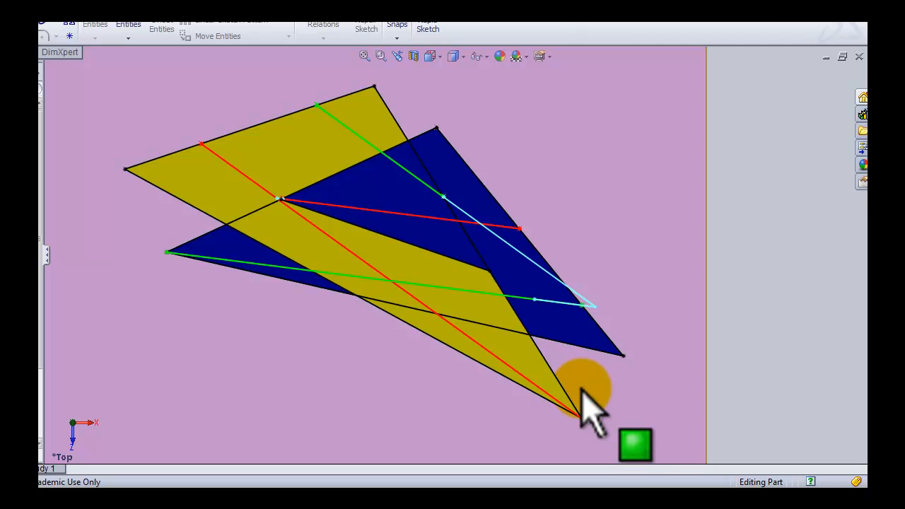
{"action": "mouse_move", "coordinate": [563, 311]}
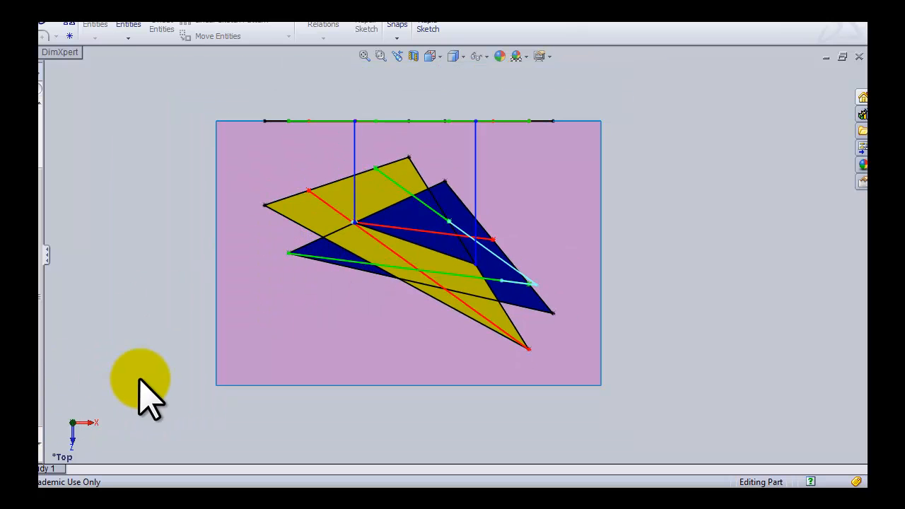
Sketch a blue vertical projector from a plan intersection point toward the elevation
{"action": "left_click_drag", "start_coordinate": [141, 389], "coordinate": [183, 297]}
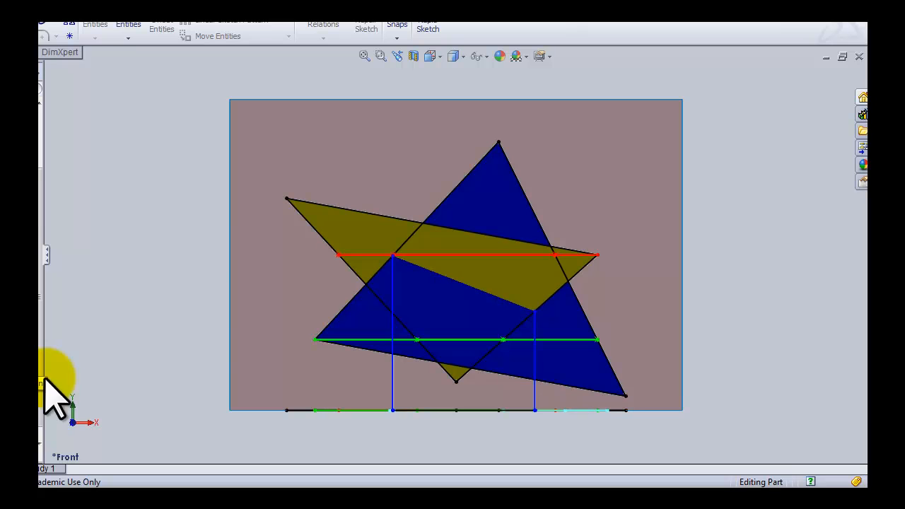
{"action": "mouse_move", "coordinate": [56, 396]}
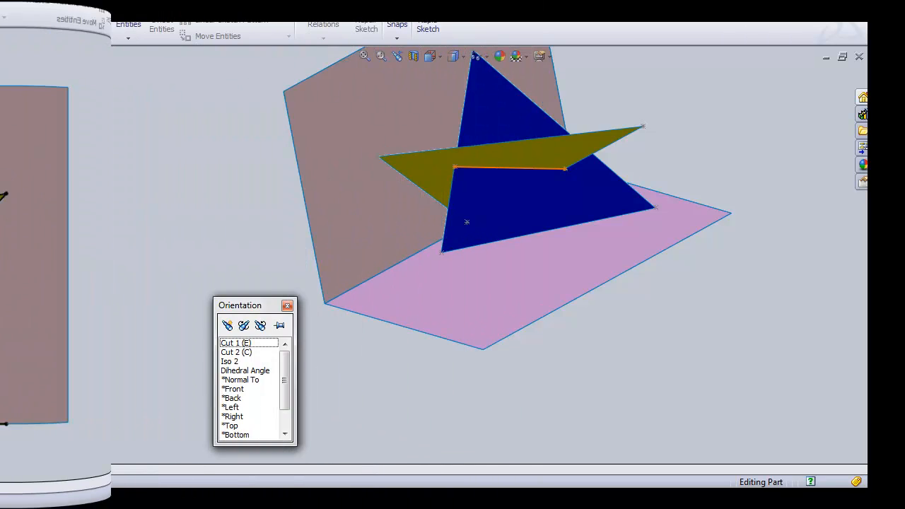
Switch to the Iso 2 orientation showing the red line of intersection
{"action": "left_click", "coordinate": [229, 362]}
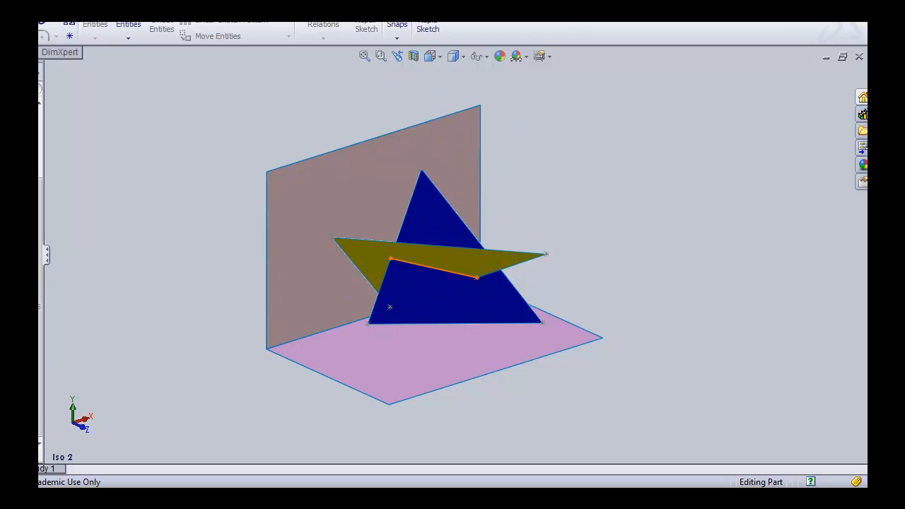
{"action": "mouse_move", "coordinate": [85, 424]}
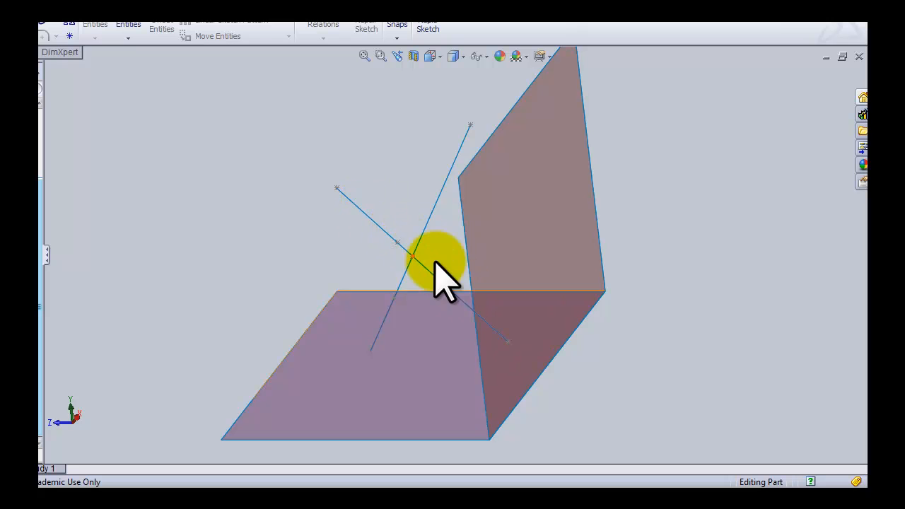
{"action": "mouse_move", "coordinate": [385, 243]}
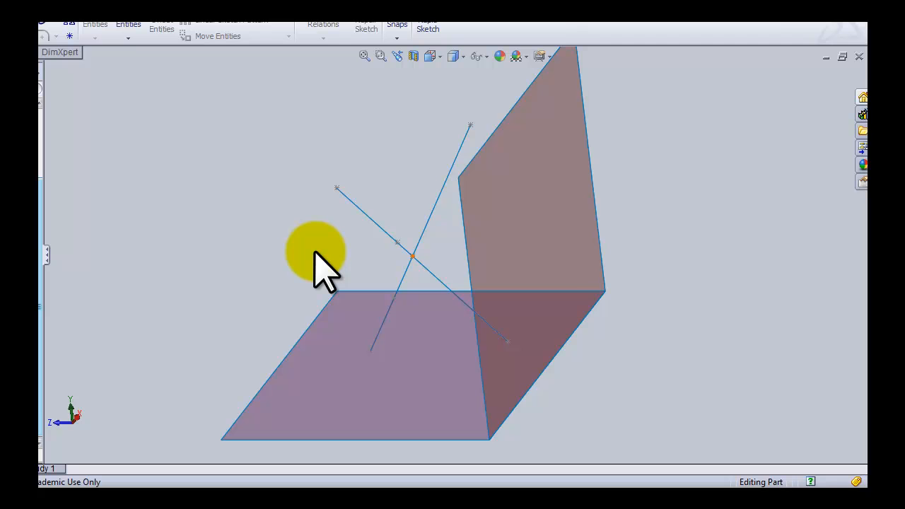
{"action": "mouse_move", "coordinate": [413, 223]}
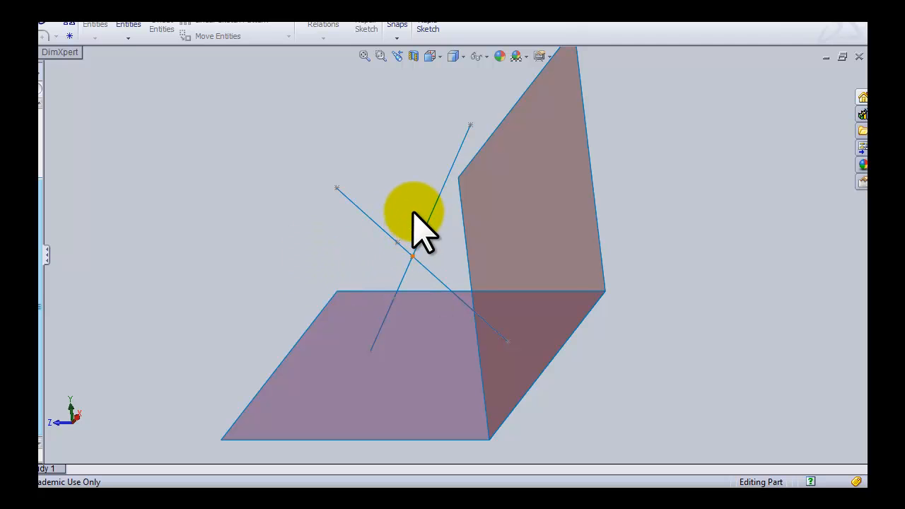